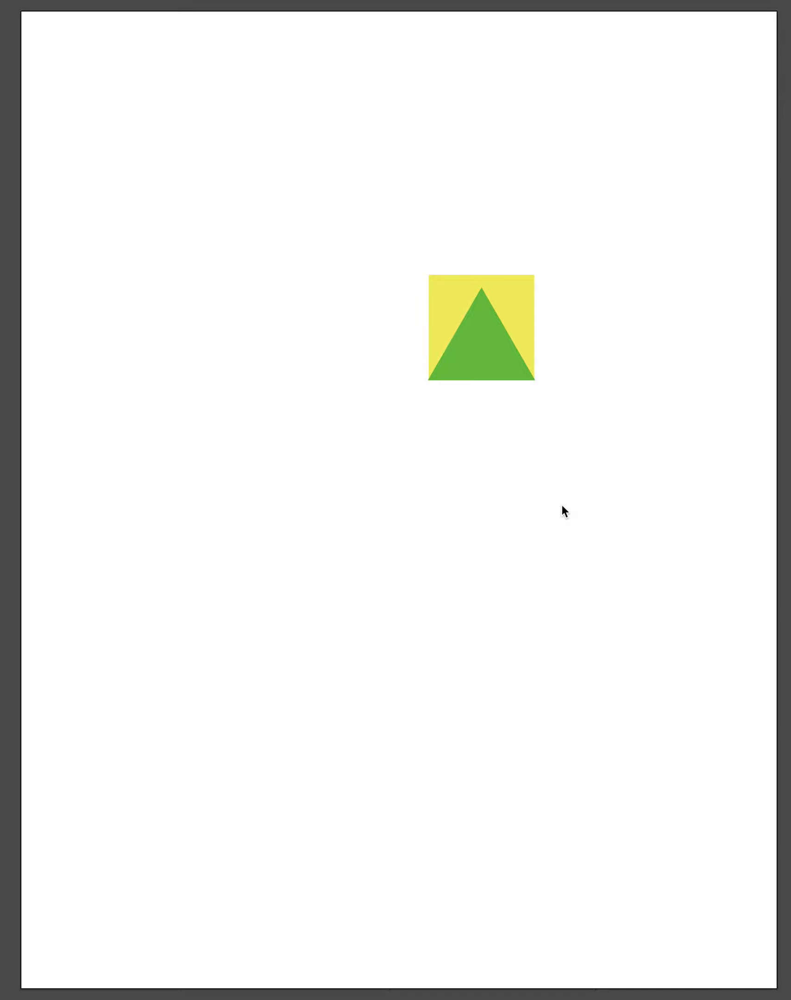
mouse_move(573, 554)
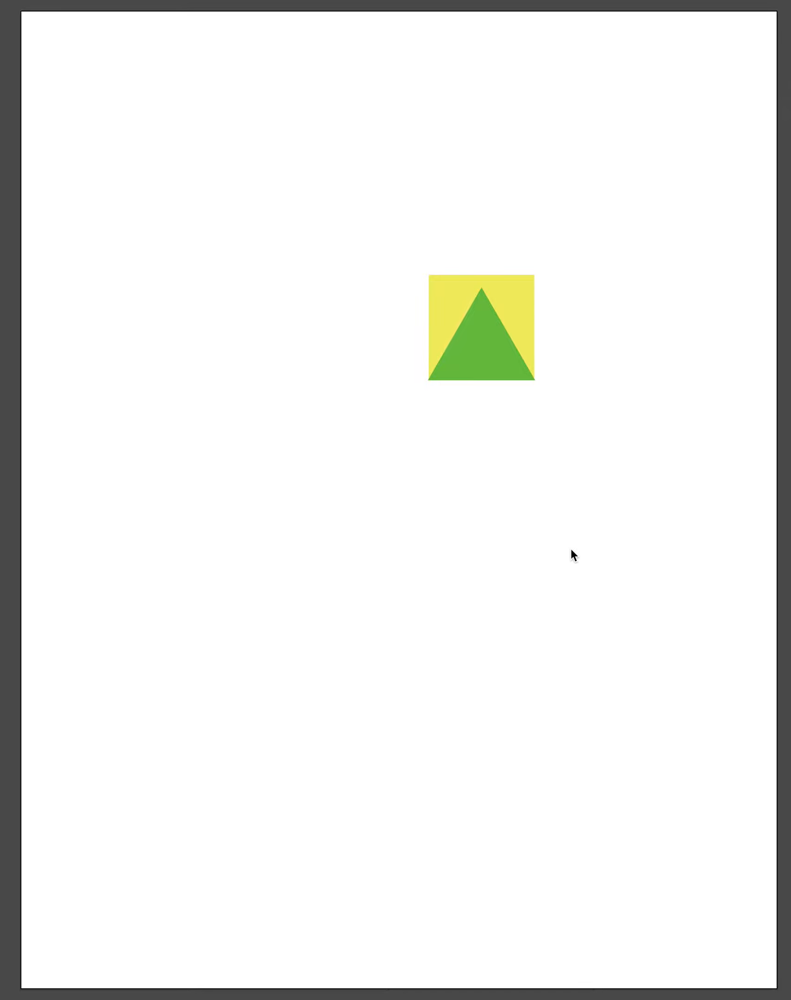
mouse_move(568, 538)
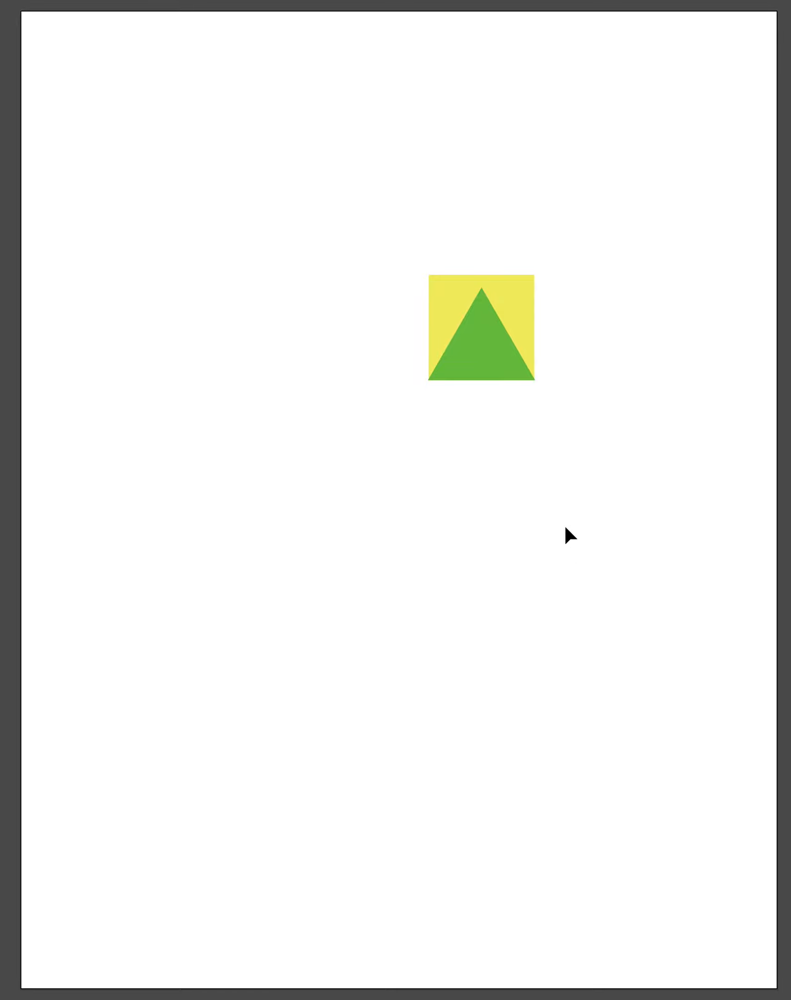
mouse_move(566, 538)
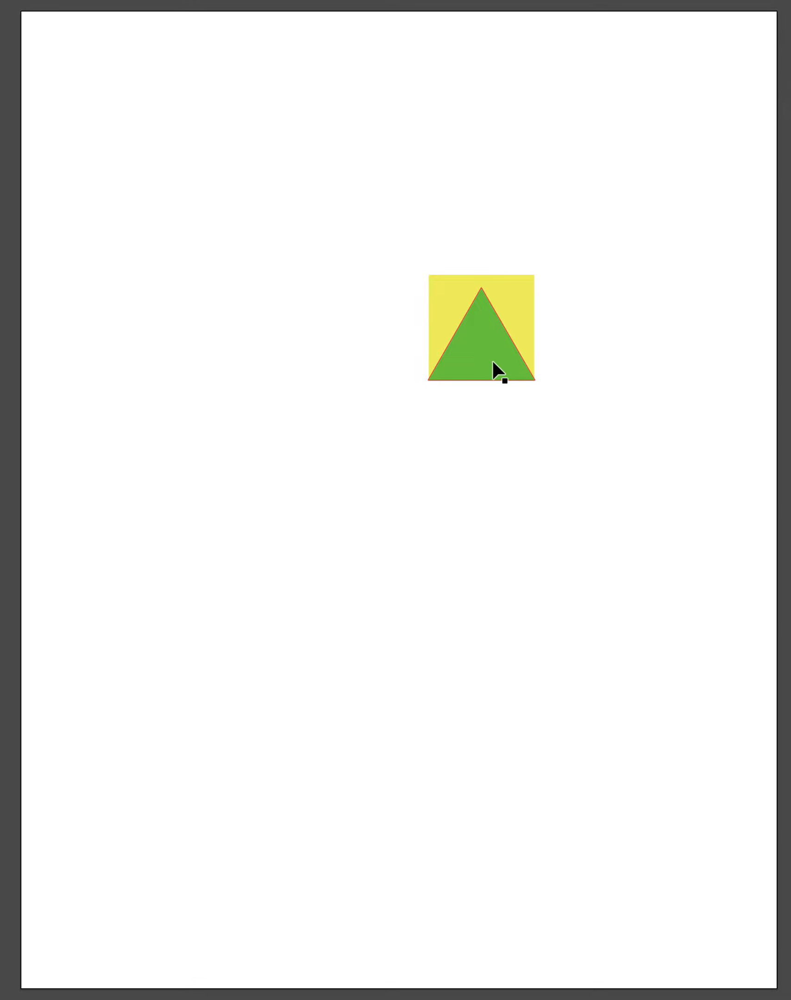
mouse_move(516, 385)
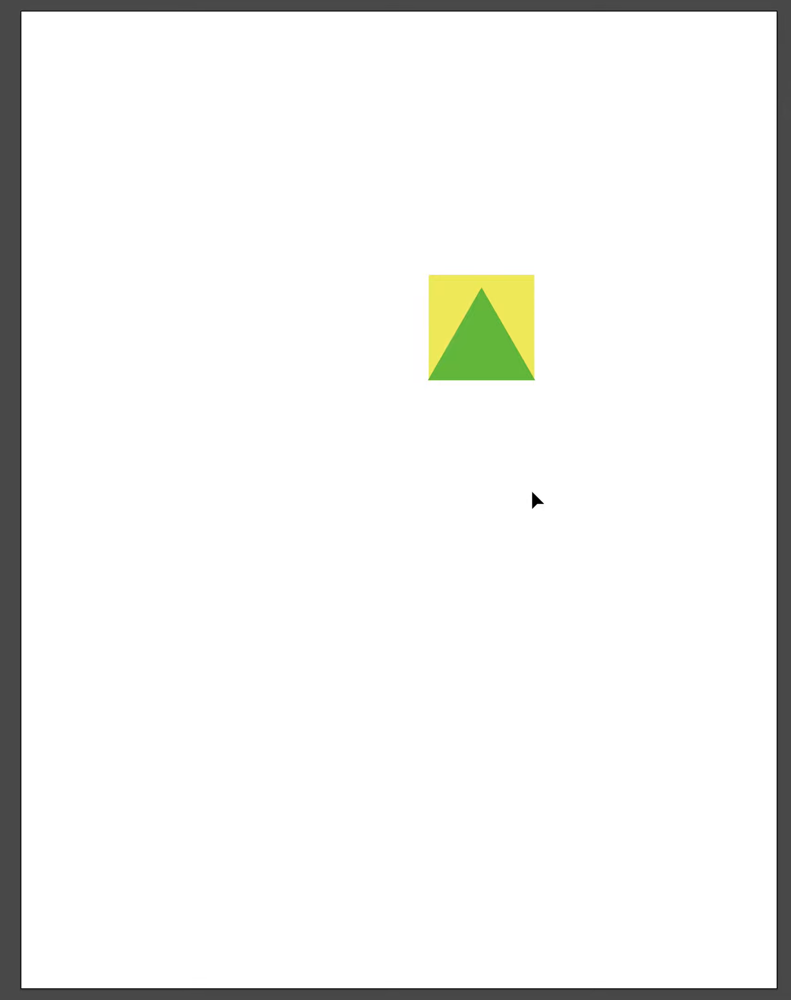
mouse_move(475, 426)
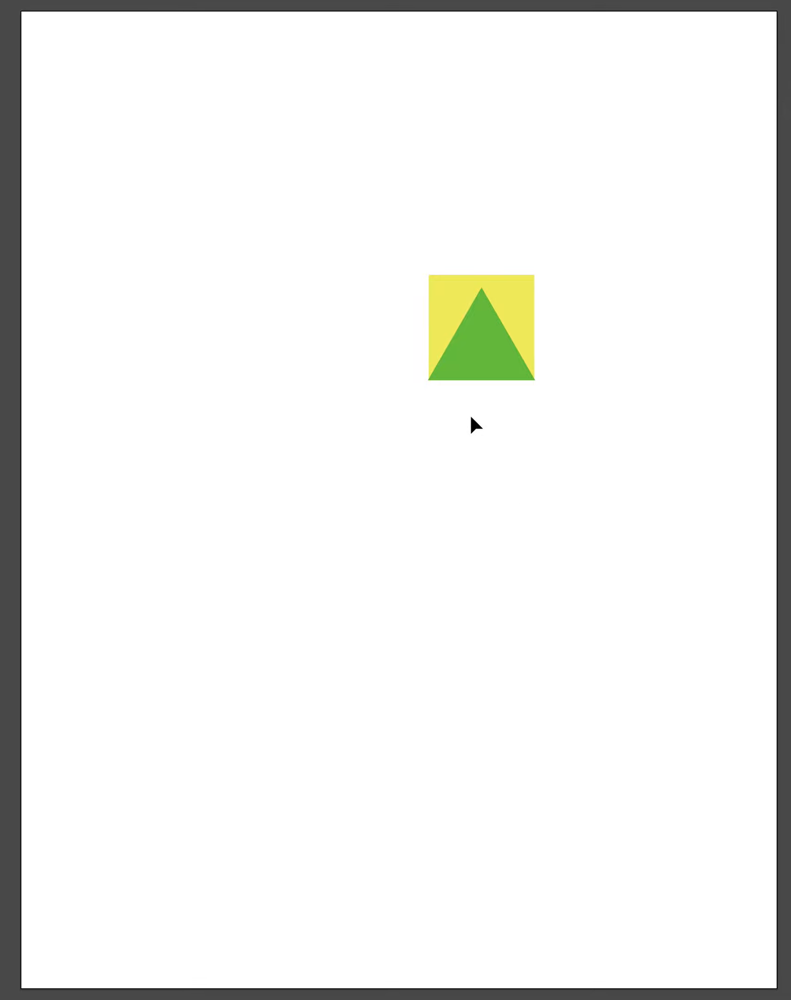
- Group the square-and-triangle tile and duplicate it downward into a column of nine stacked tiles
left_click(480, 334)
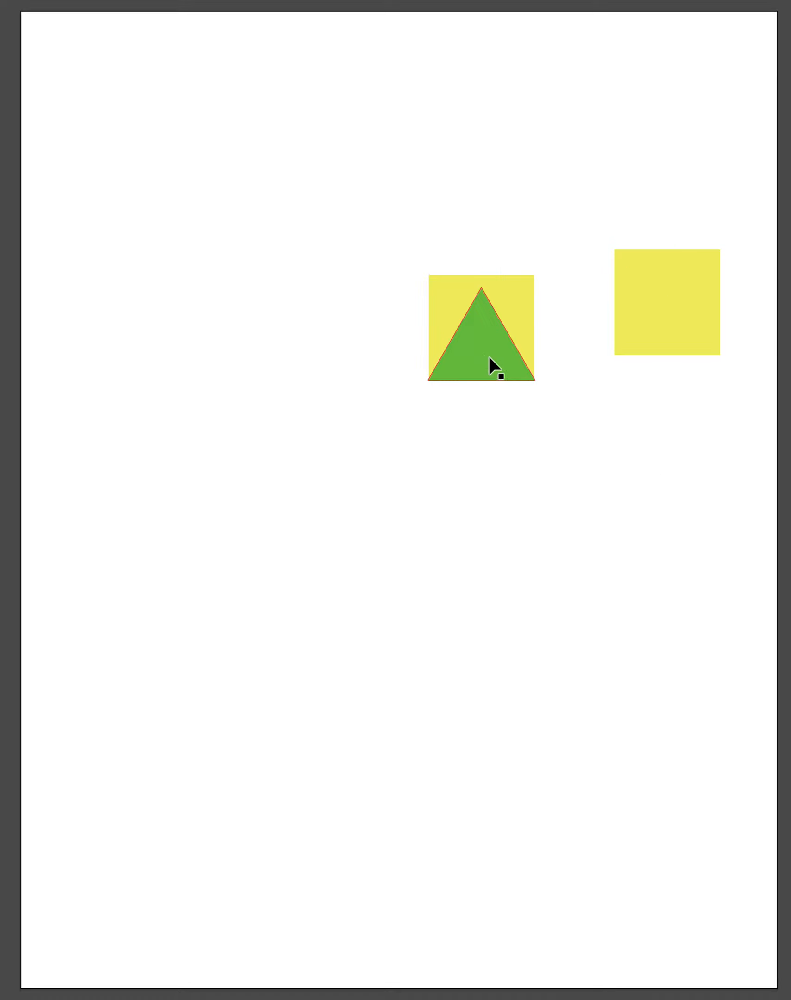
left_click(482, 341)
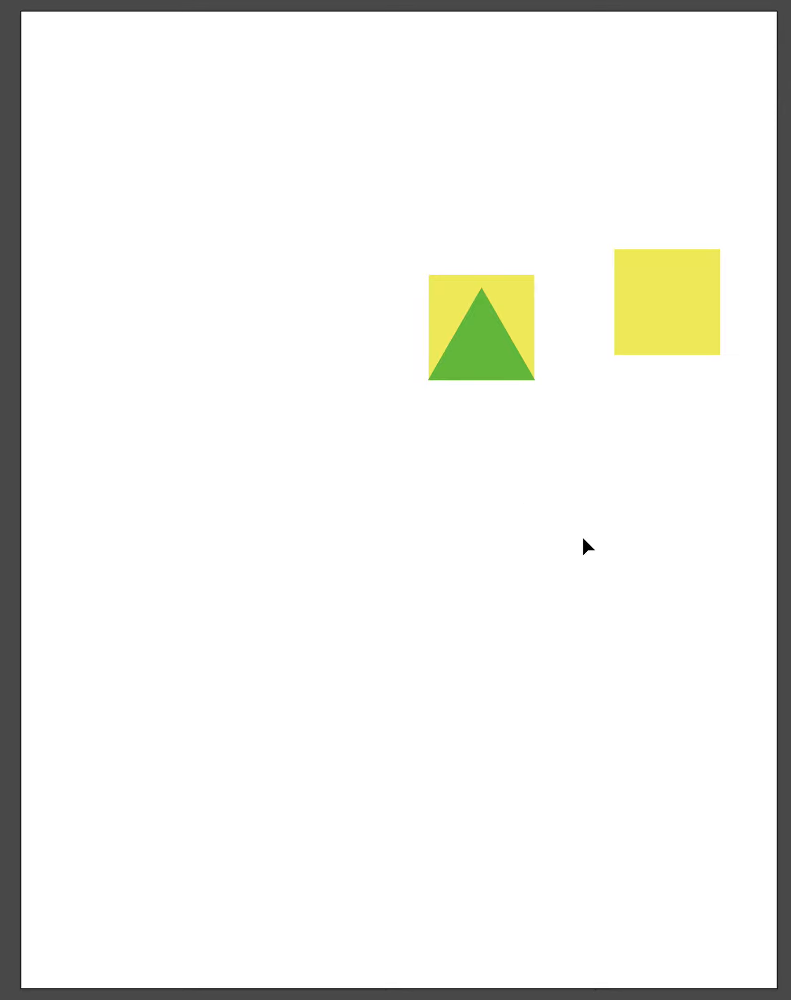
left_click(666, 303)
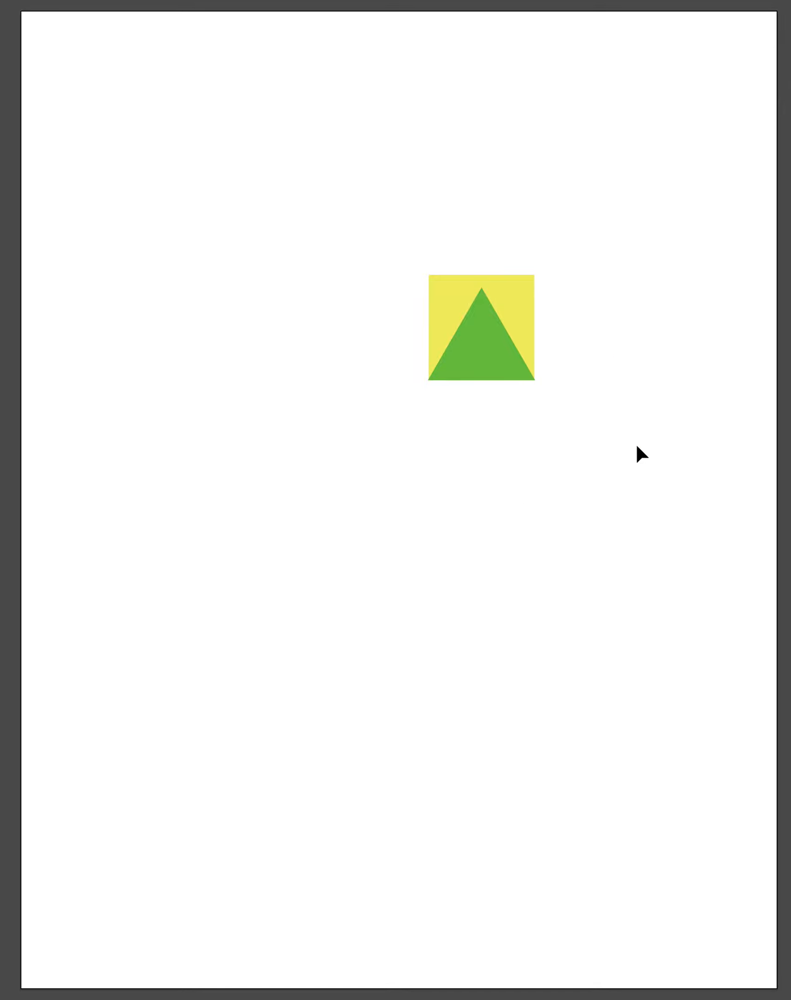
mouse_move(559, 264)
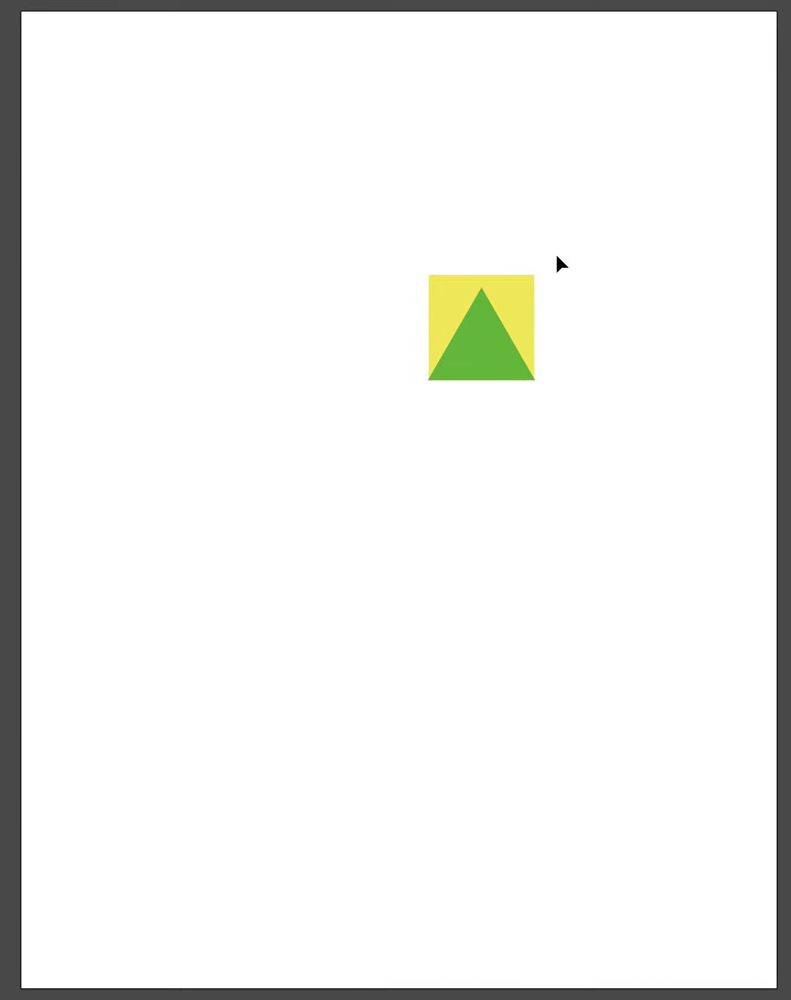
mouse_move(506, 461)
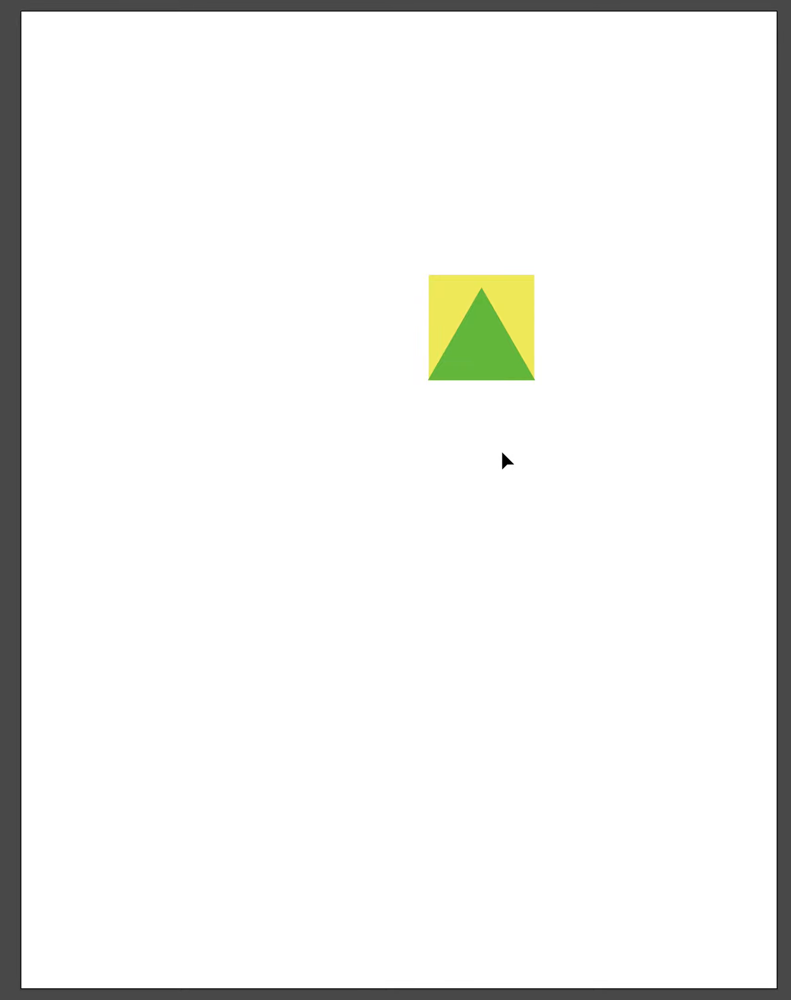
mouse_move(567, 438)
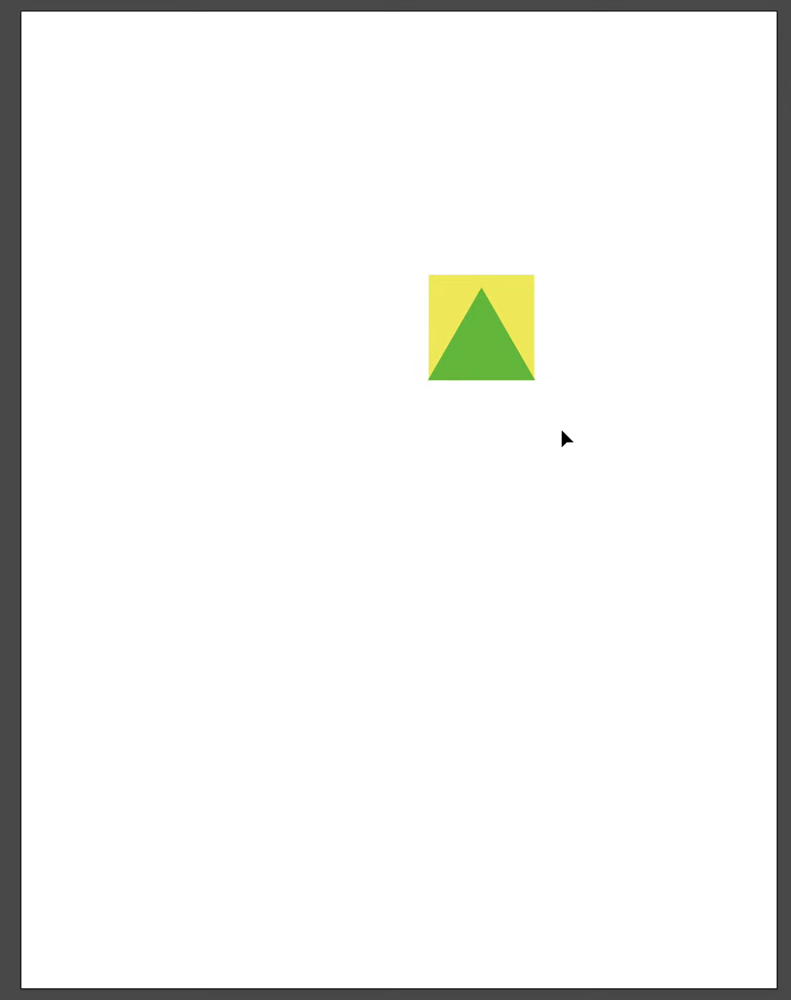
mouse_move(590, 458)
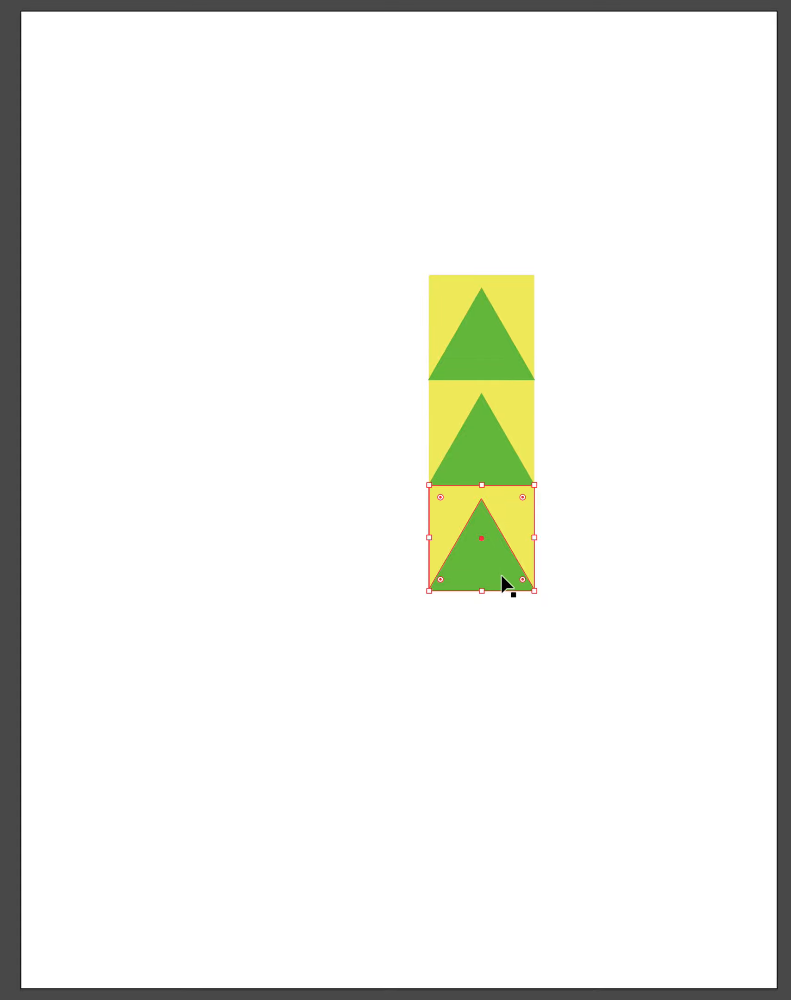
mouse_move(497, 579)
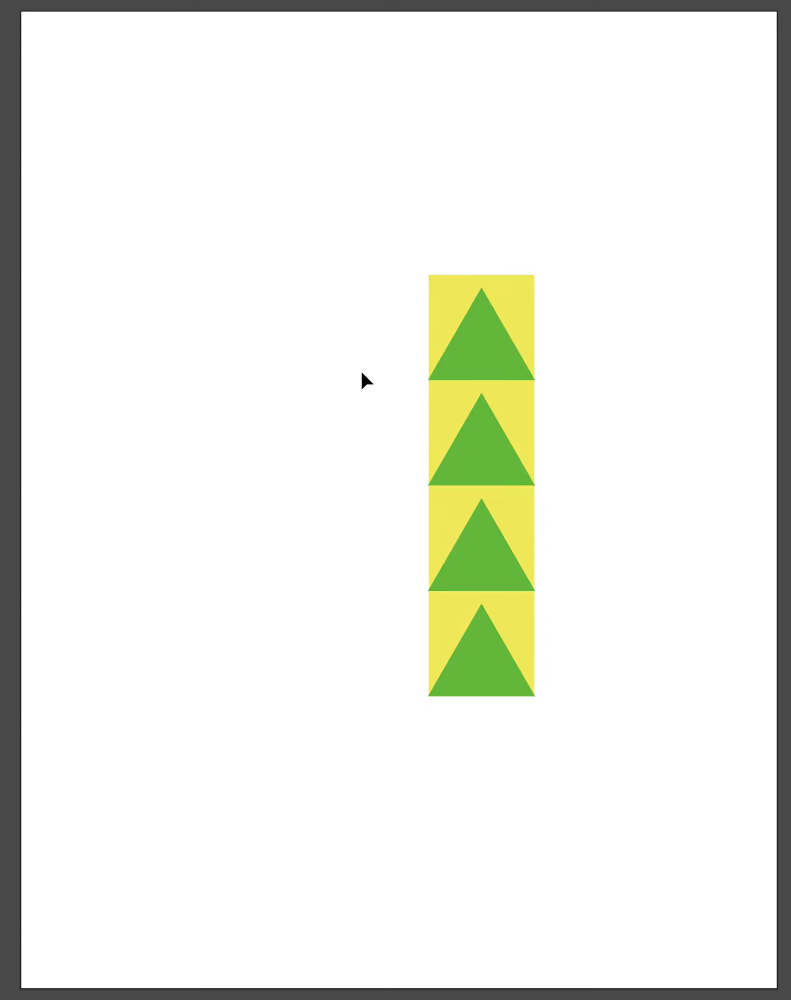
mouse_move(367, 261)
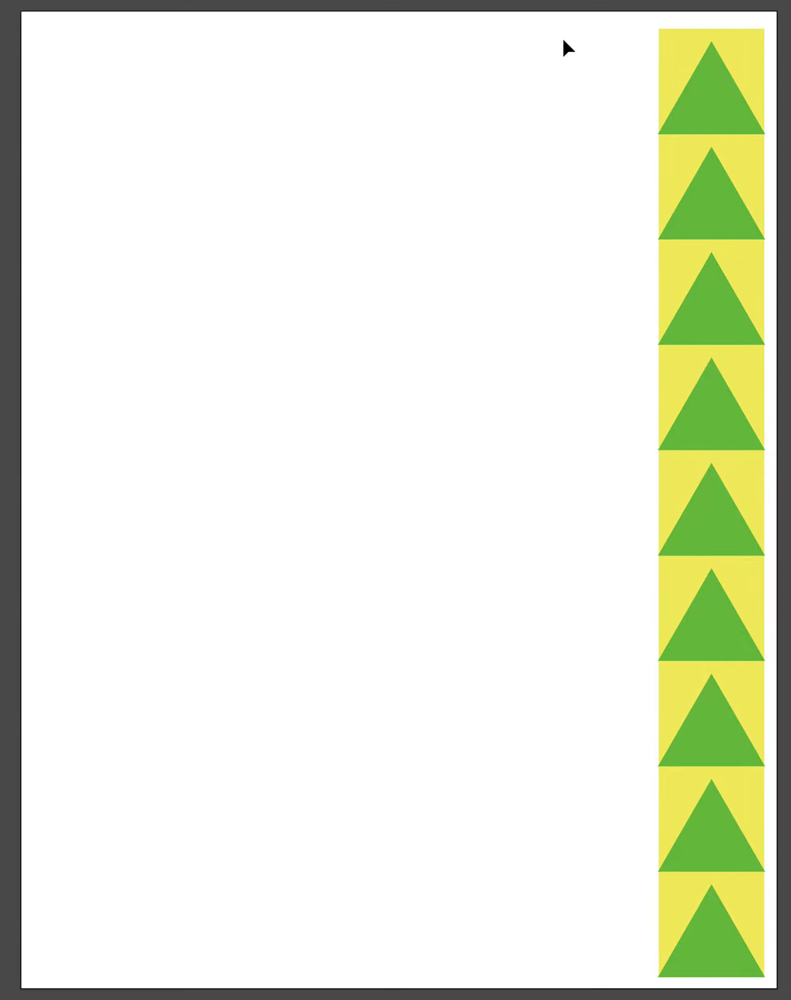
mouse_move(615, 31)
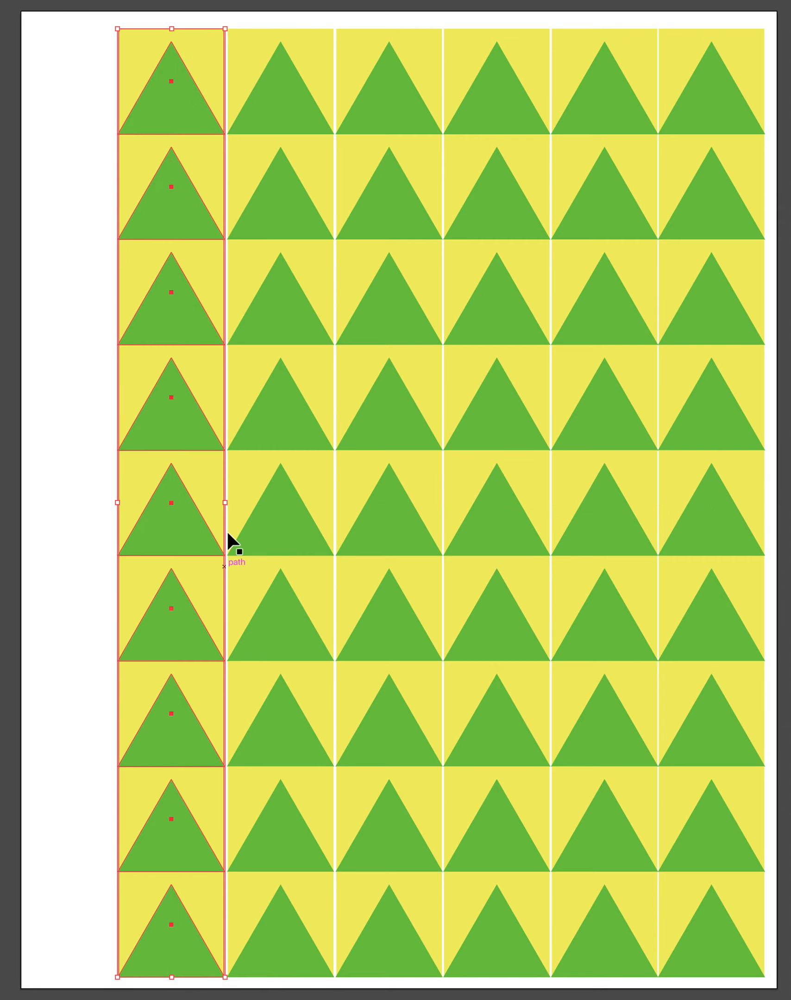
mouse_move(210, 484)
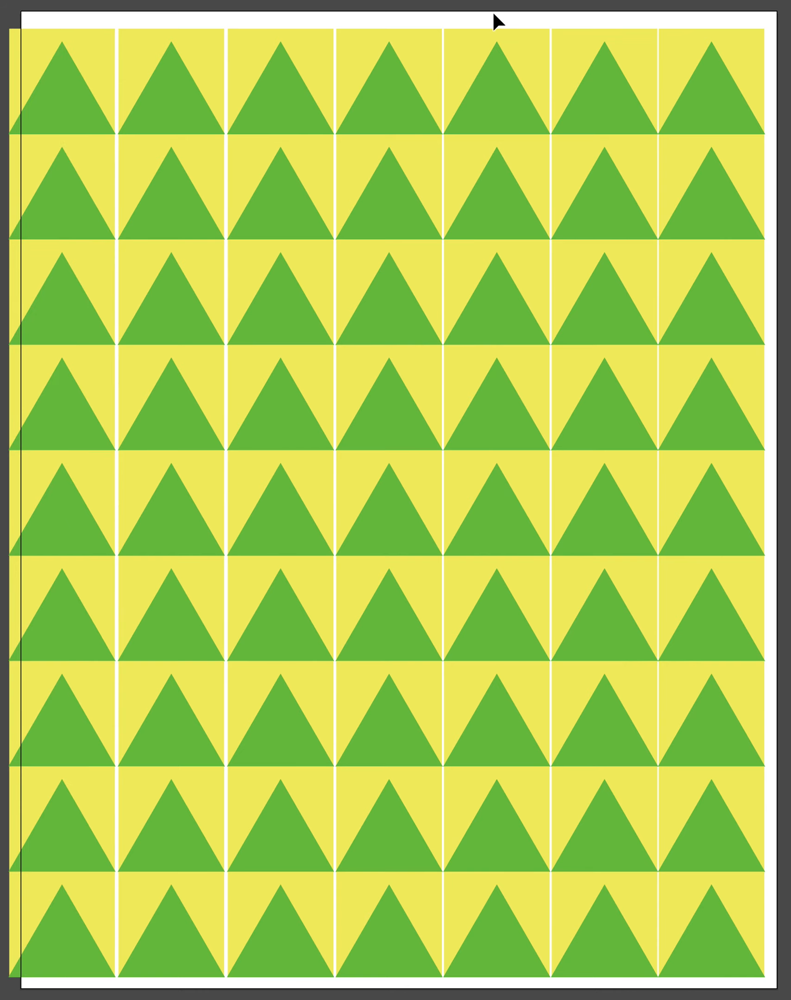
- Copy the nine-tile column leftward to fill the page with seven columns
left_click(64, 83)
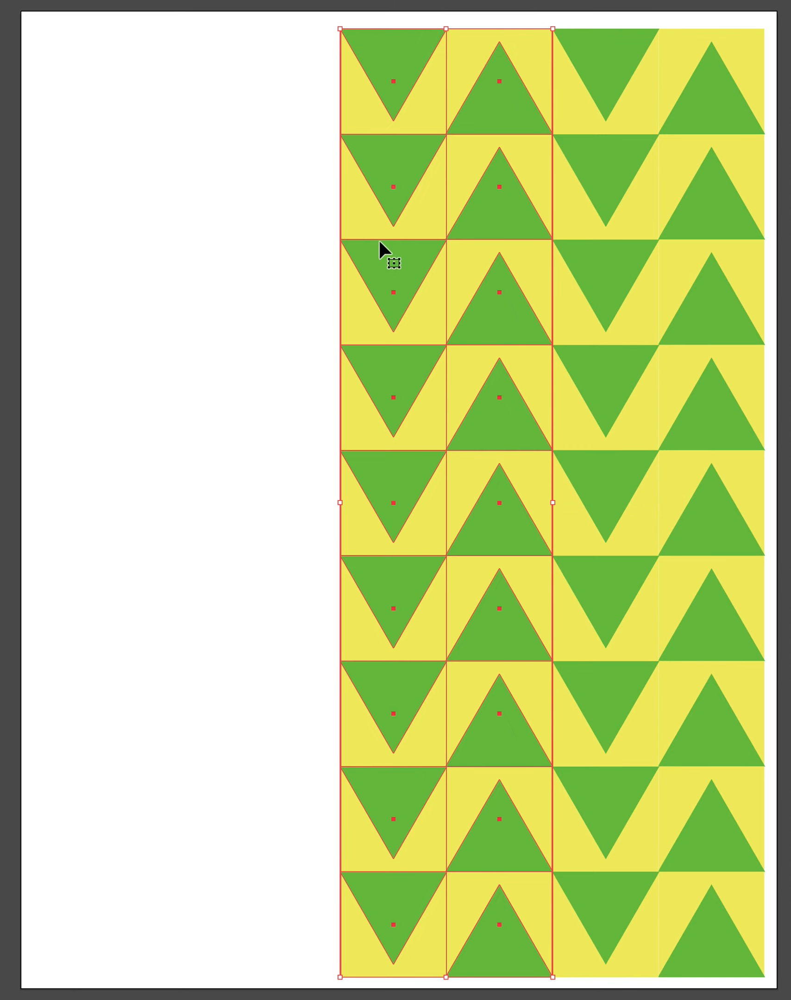
mouse_move(367, 266)
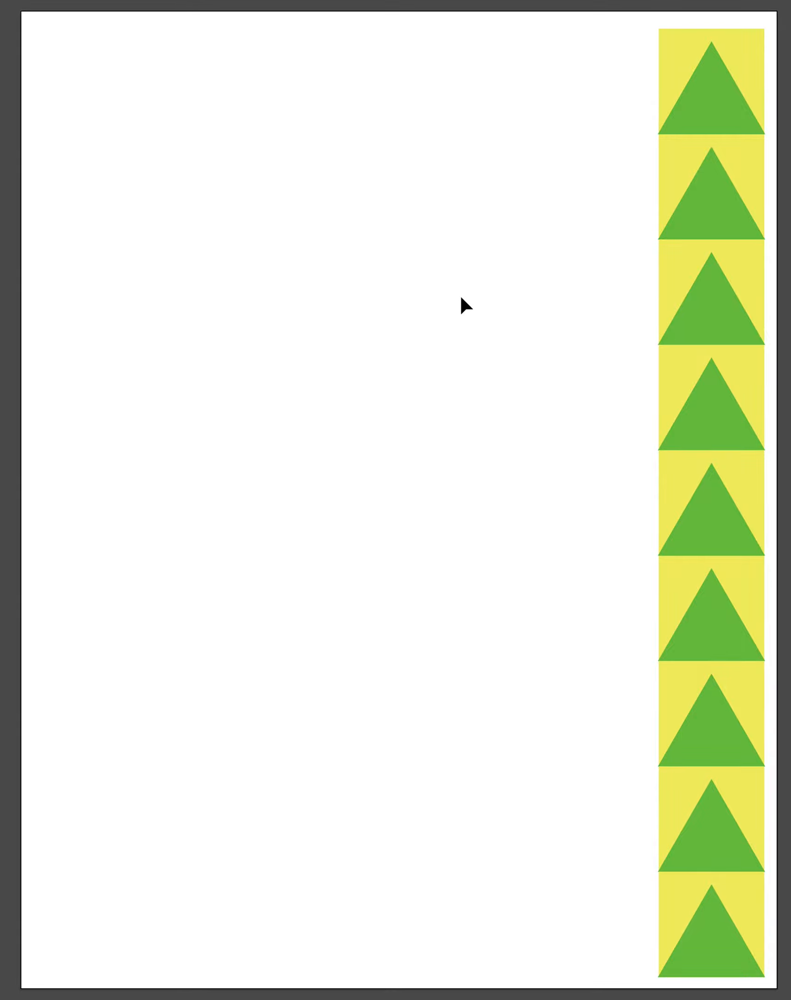
- Stack reflected tile copies so the column alternates upward and downward green triangles
left_click(710, 112)
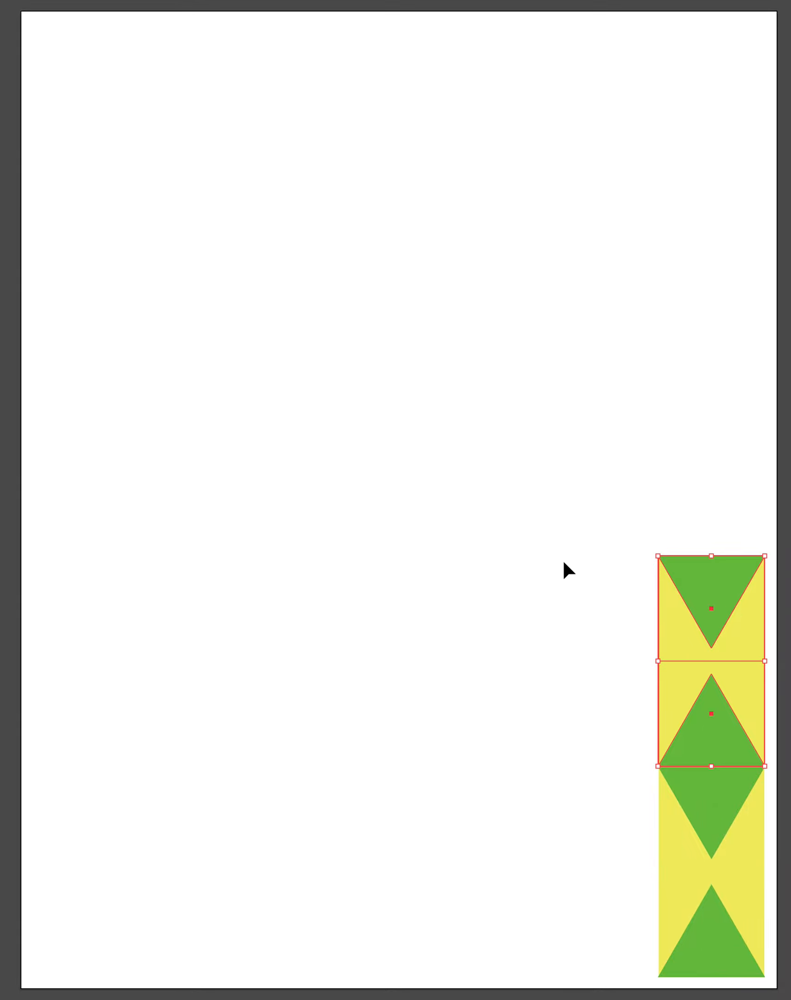
mouse_move(759, 771)
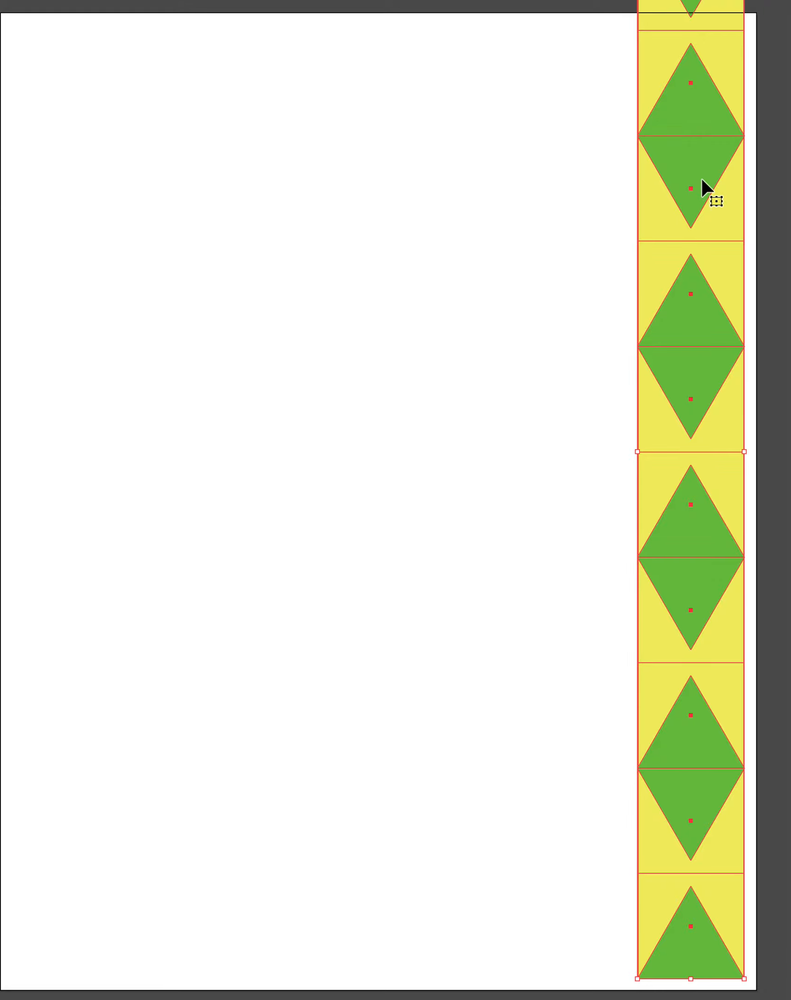
mouse_move(696, 196)
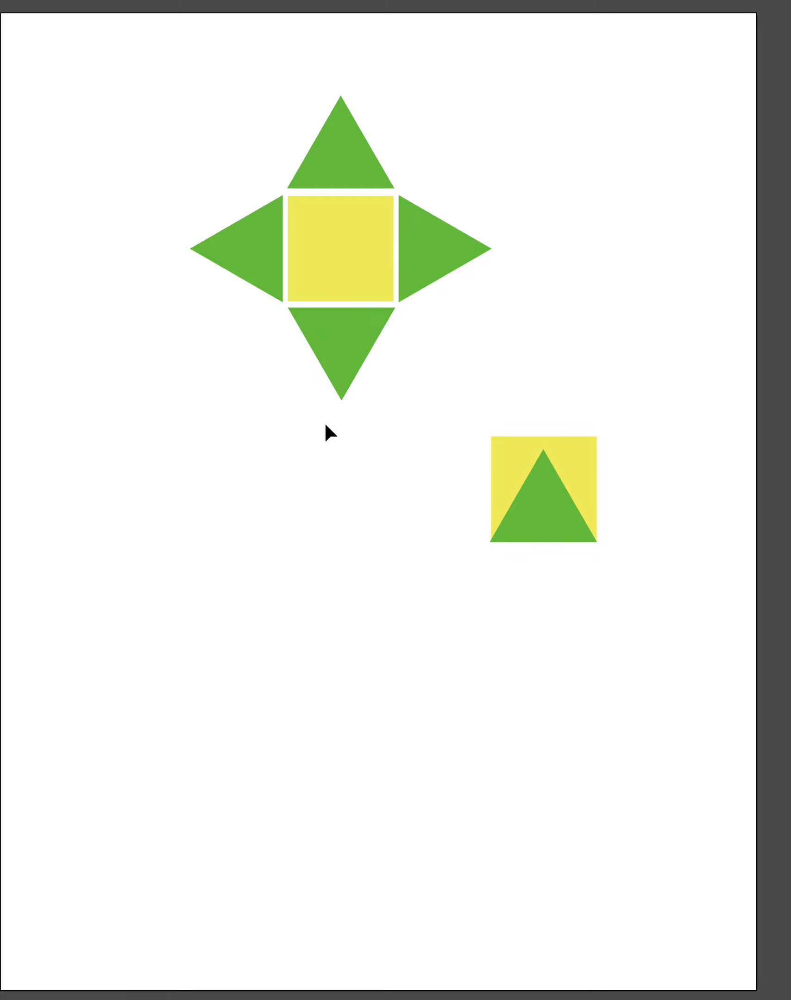
mouse_move(433, 184)
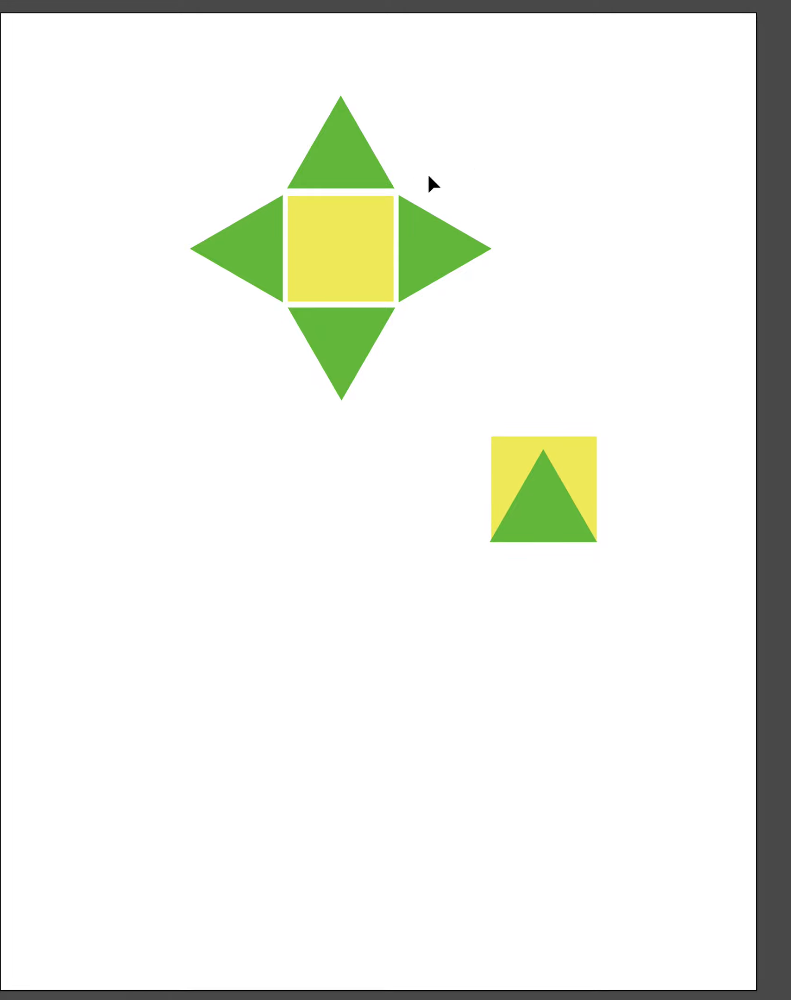
mouse_move(666, 619)
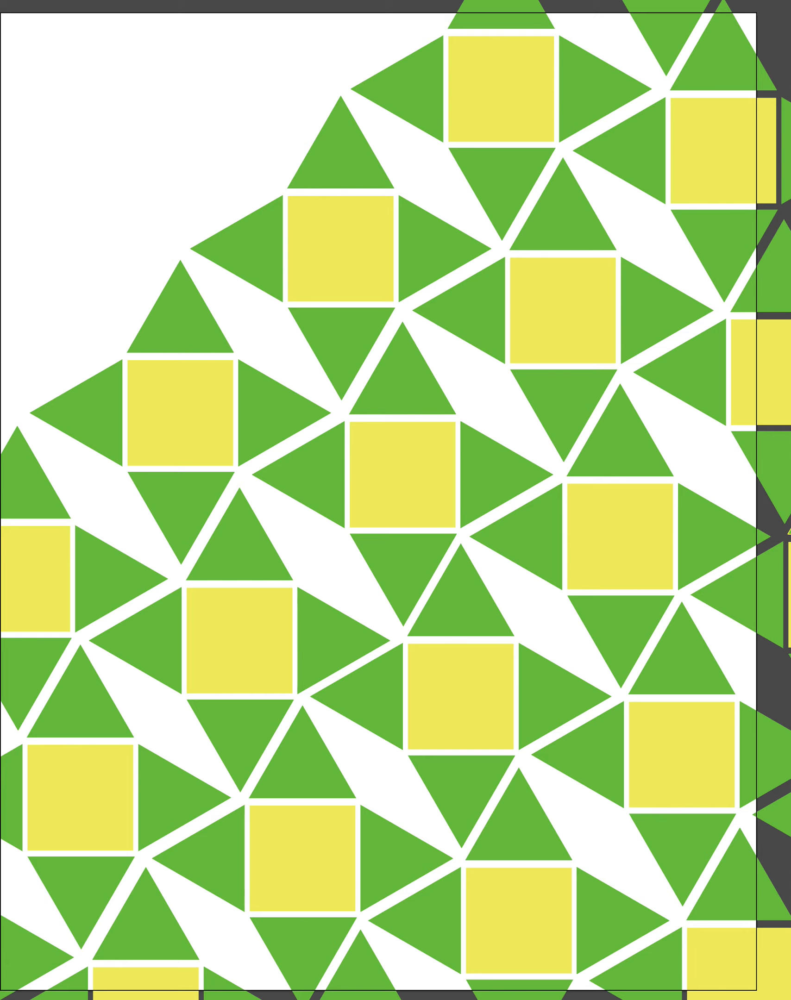
- Scroll up to view the offset motif rows covering the upper part of the page
scroll("up", 3)
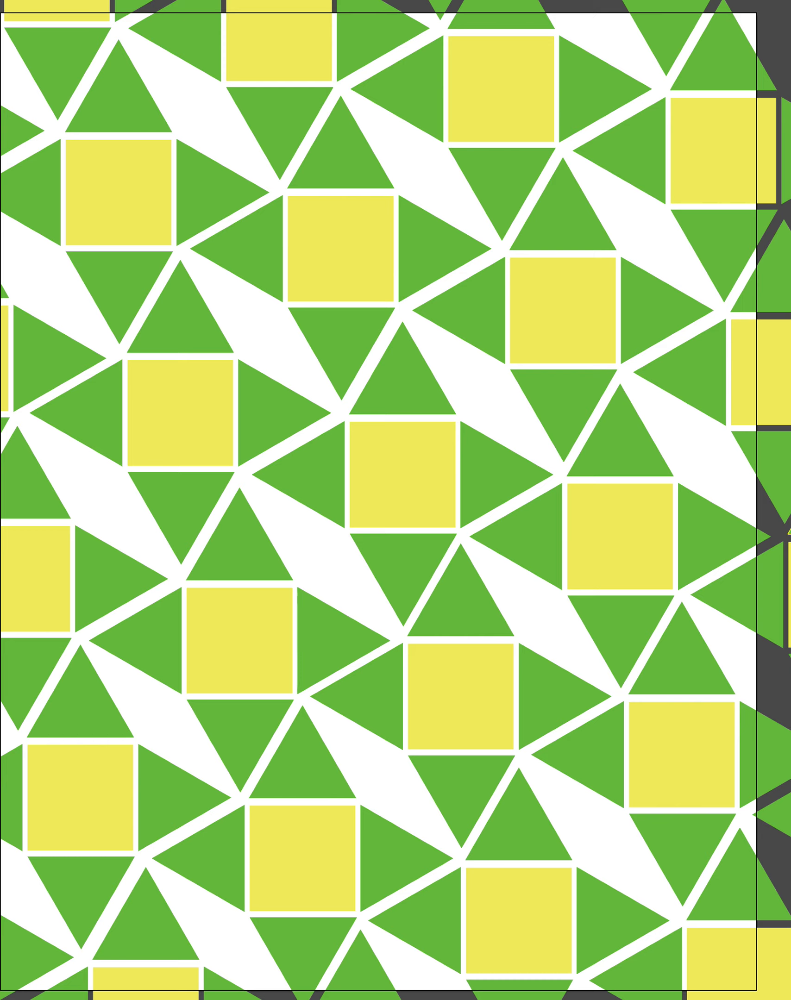
- Enable Trim View from the View menu so artwork beyond the artboard is hidden
left_click(159, 7)
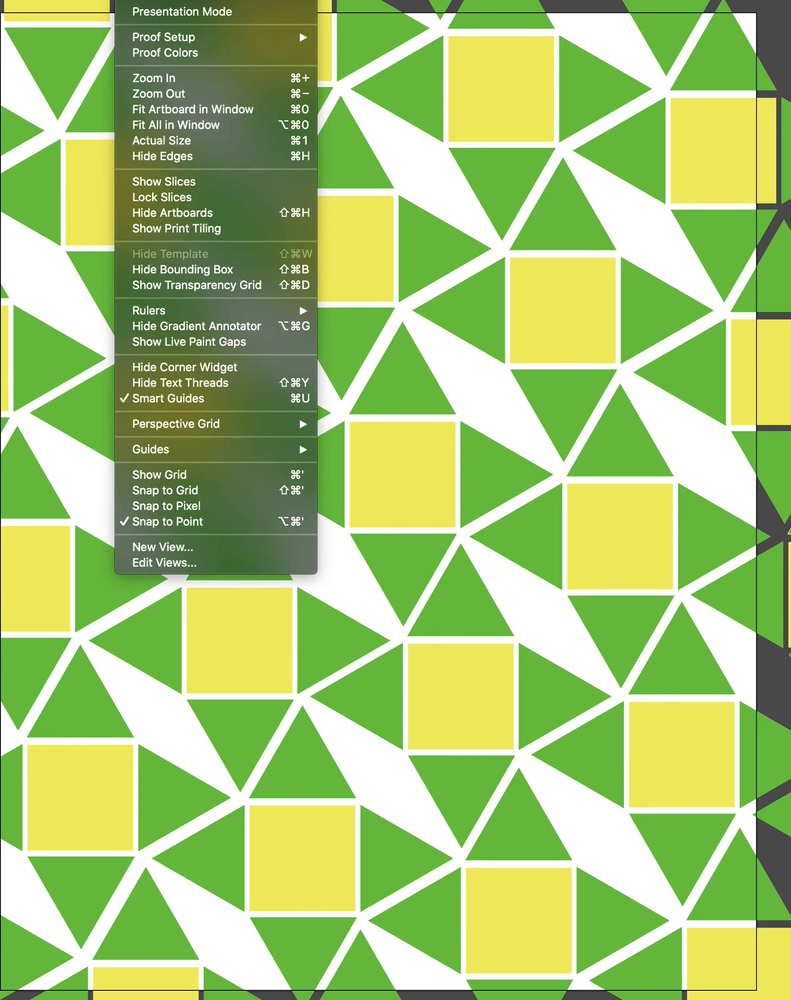
mouse_move(181, 3)
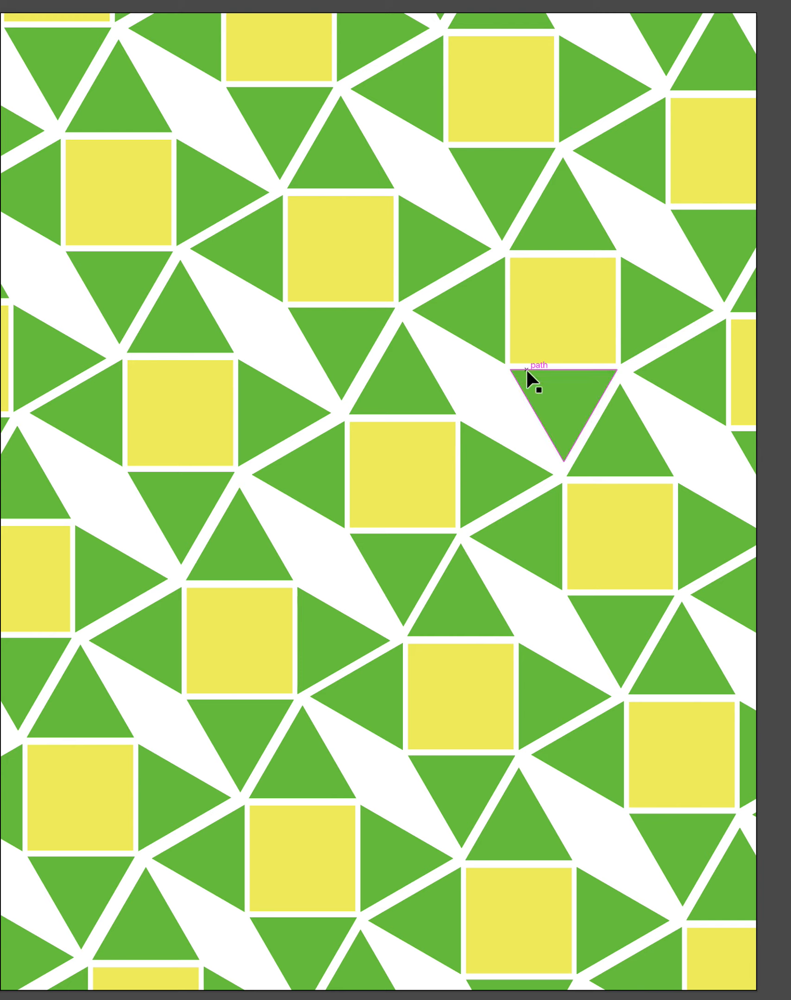
left_click(341, 248)
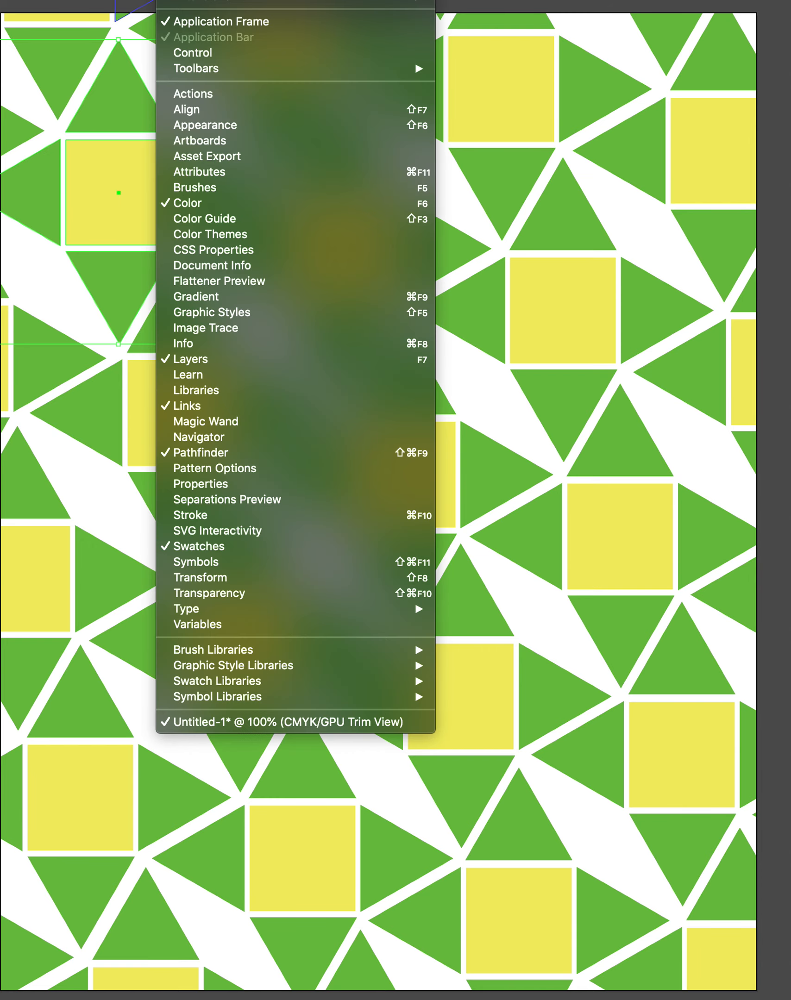
mouse_move(239, 421)
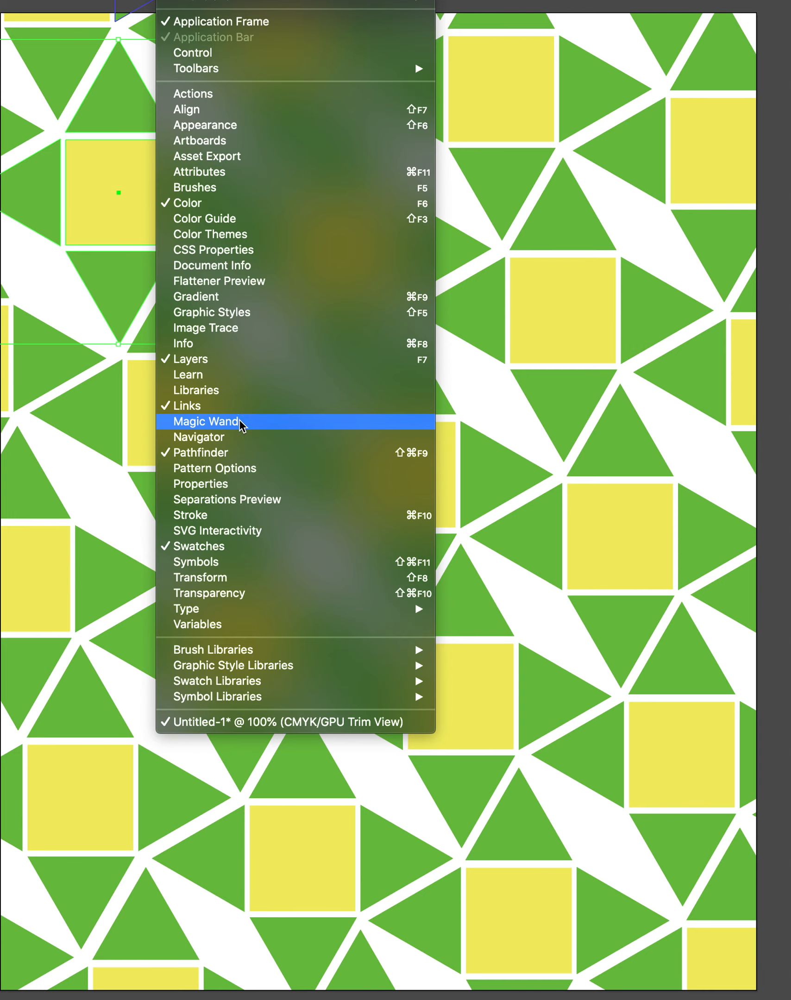
left_click(206, 421)
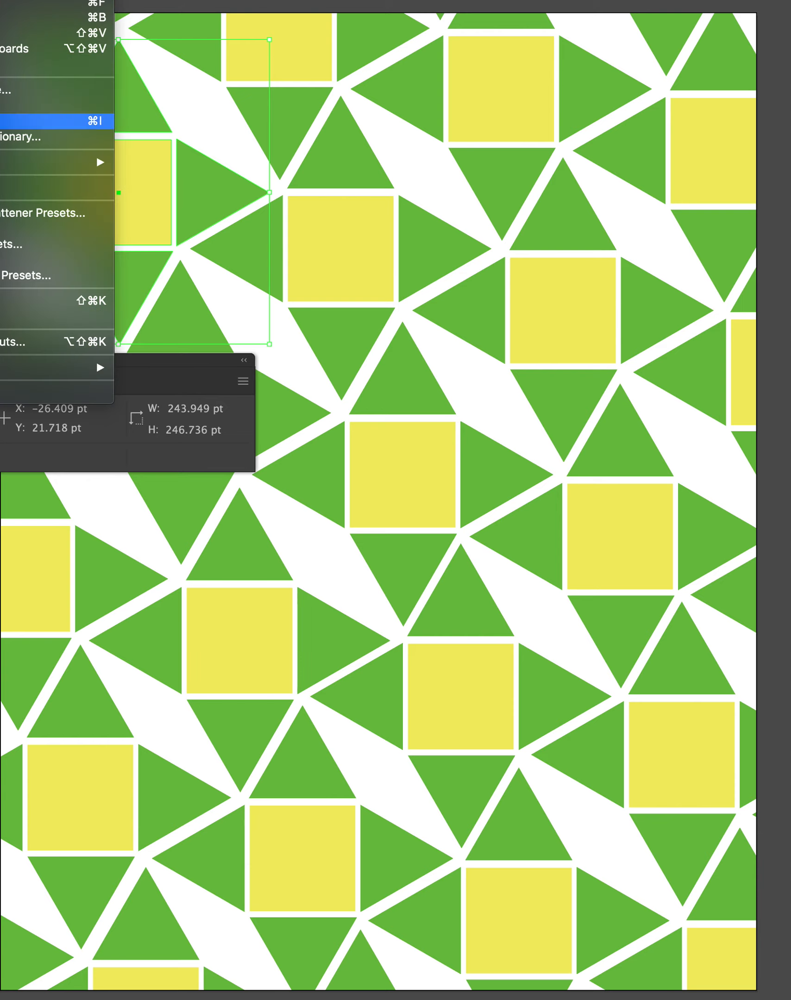
mouse_move(58, 341)
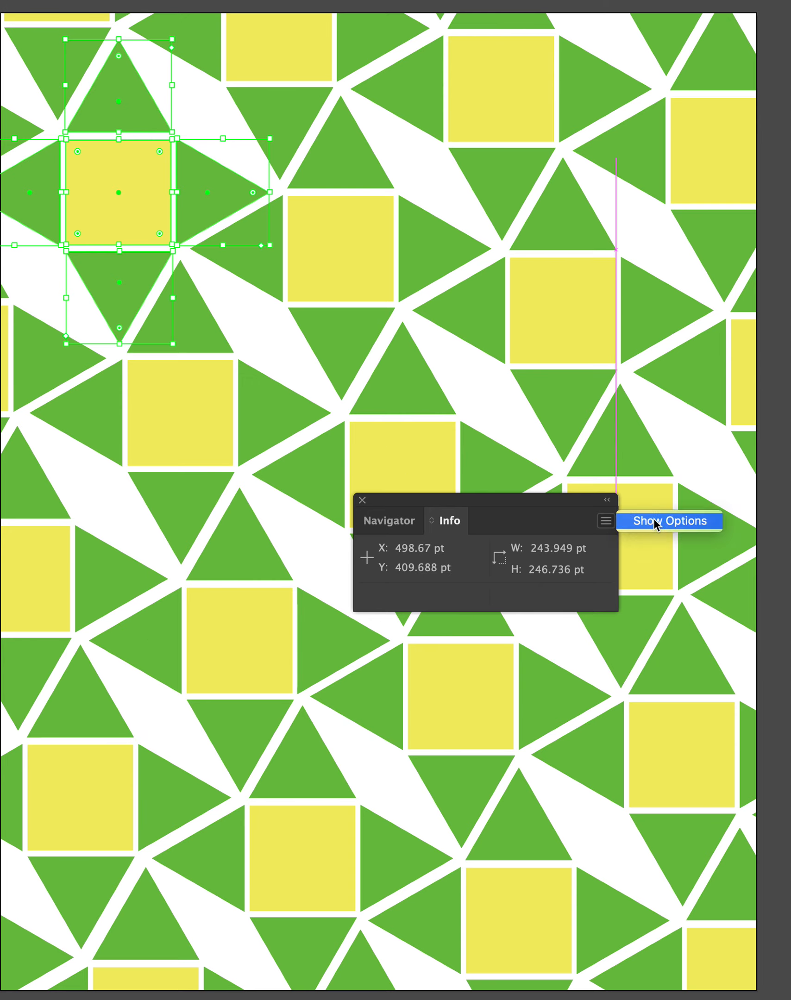
left_click(668, 520)
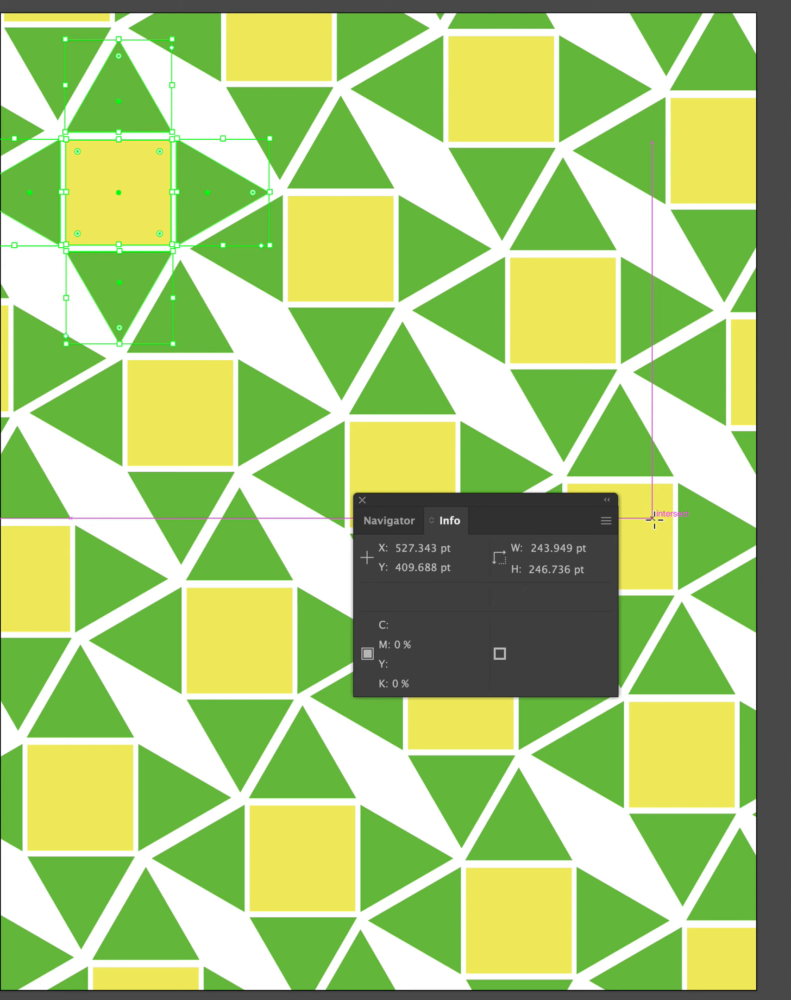
mouse_move(364, 508)
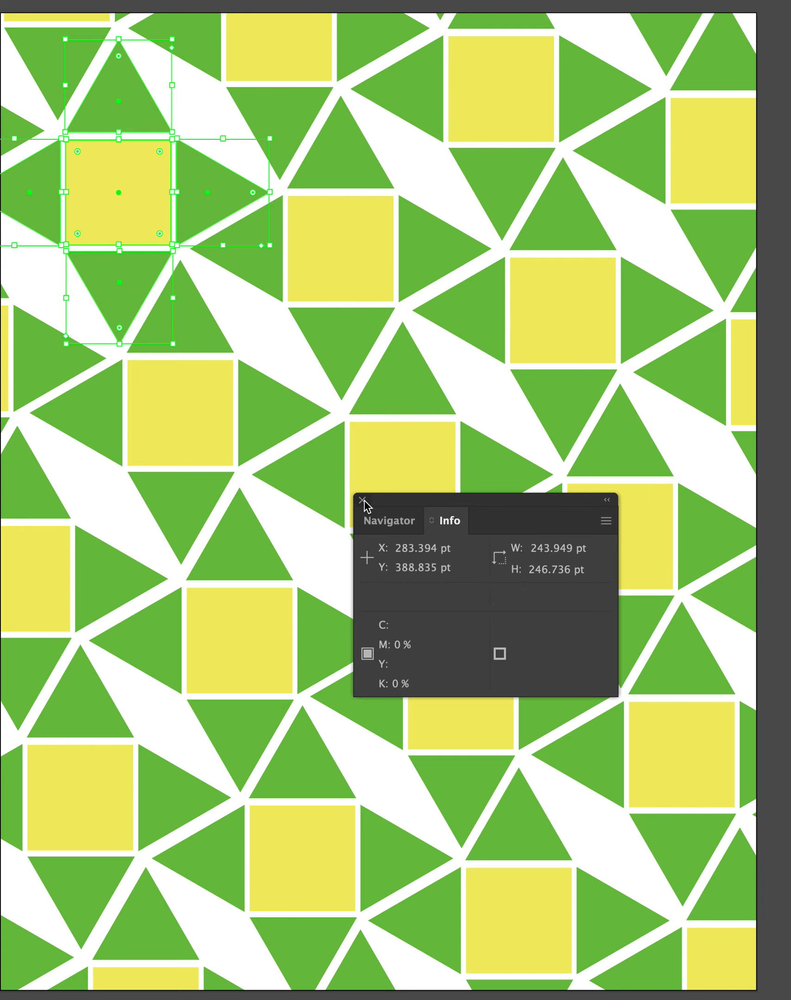
left_click(364, 500)
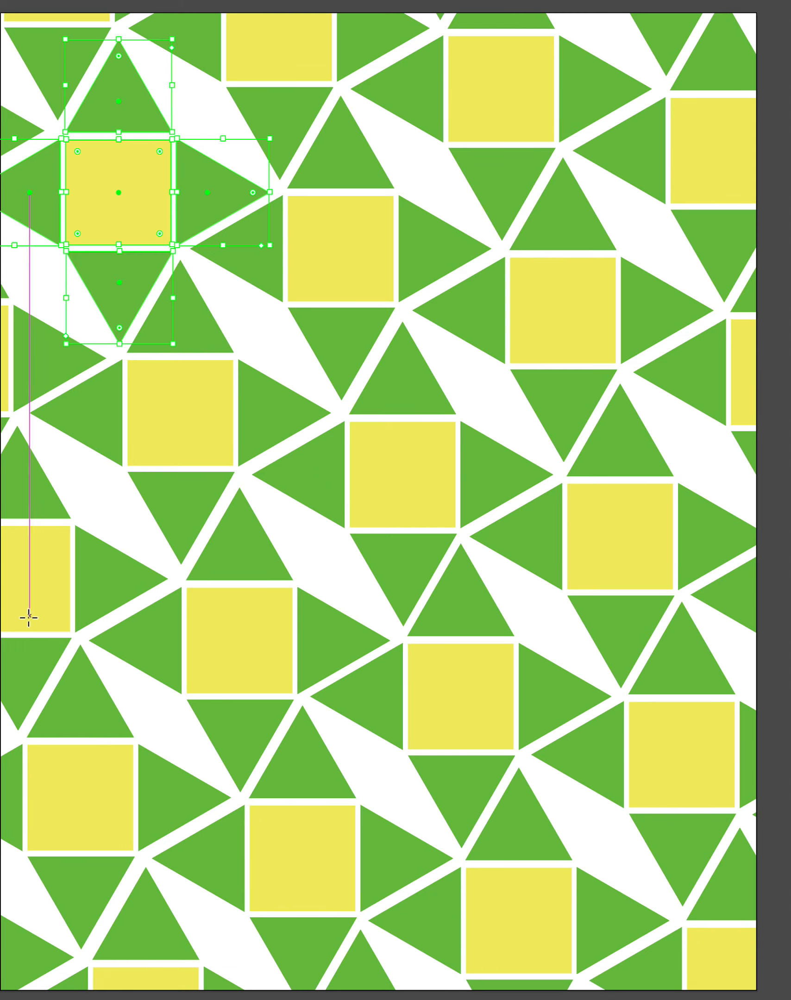
mouse_move(260, 620)
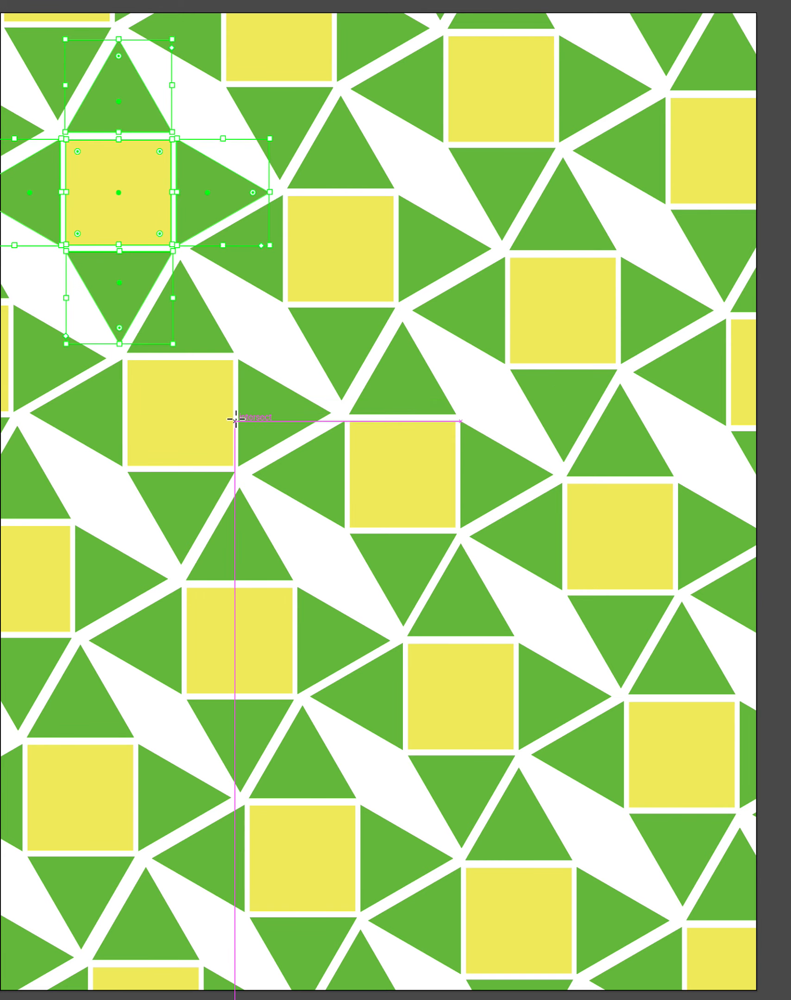
mouse_move(87, 325)
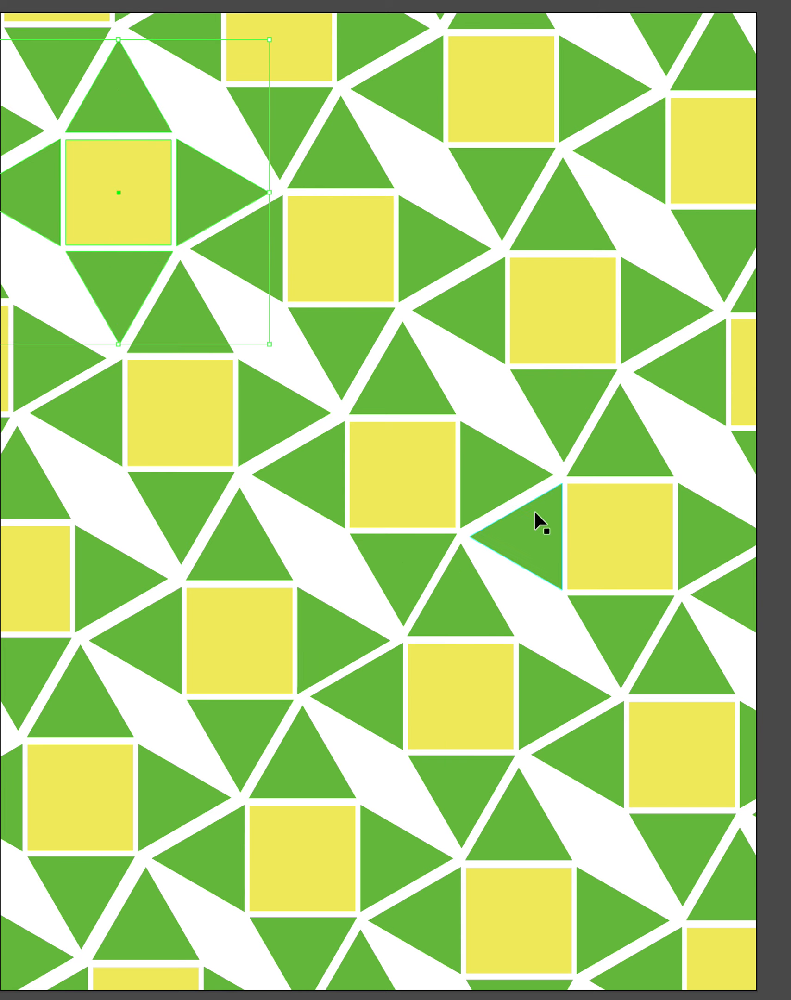
mouse_move(541, 593)
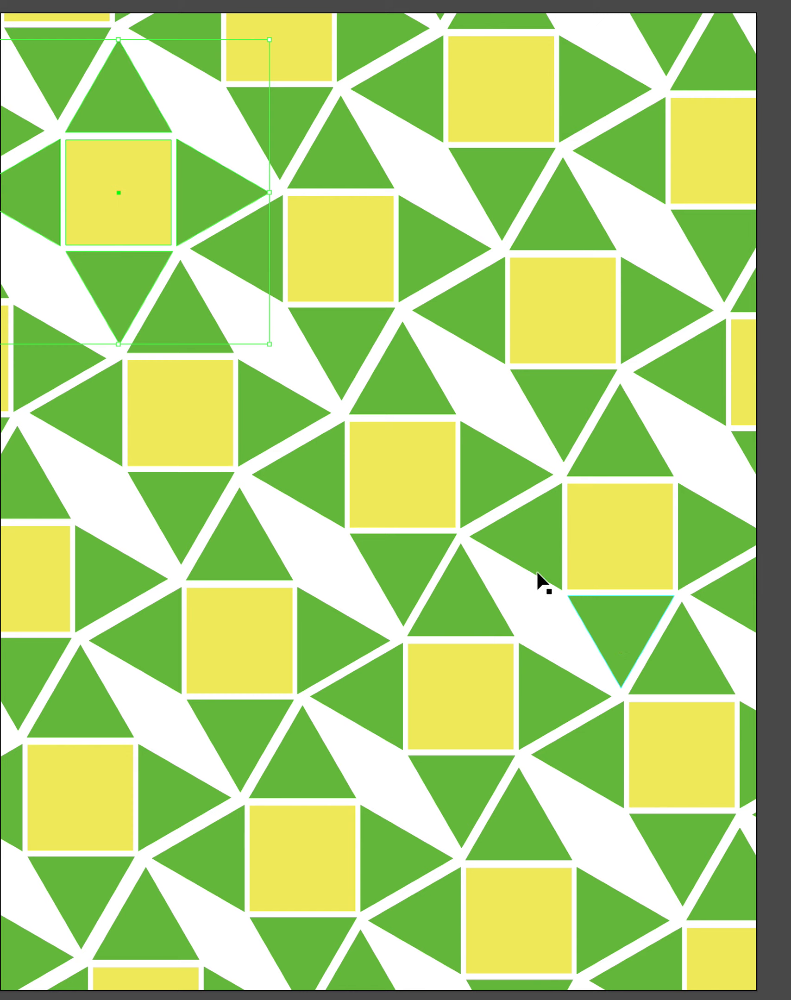